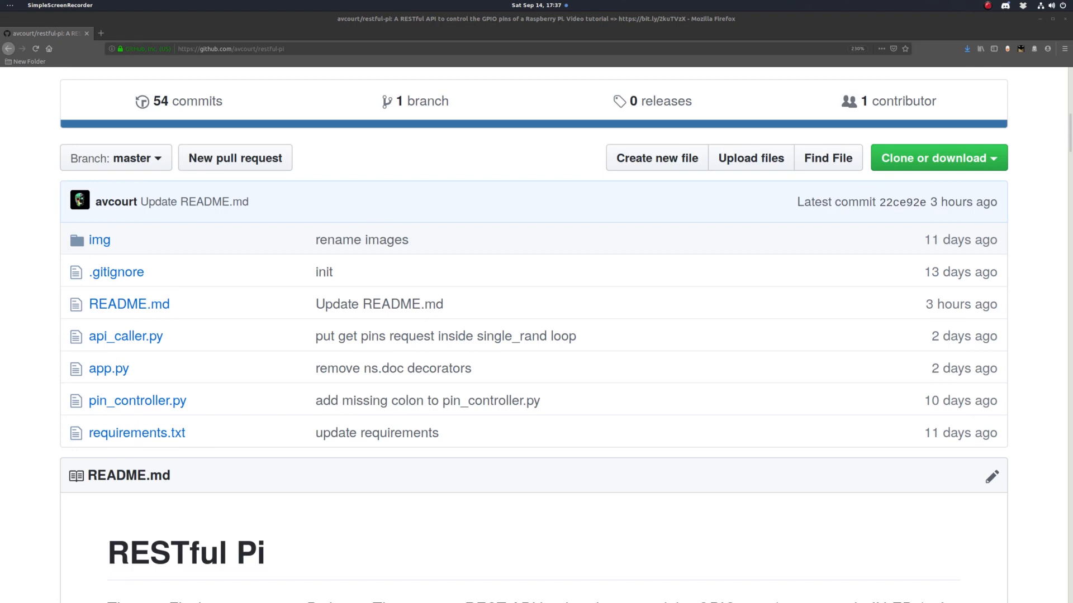
Step: Open README.md from the restful-pi file list to show the RESTful Pi overview
scroll(down, 3)
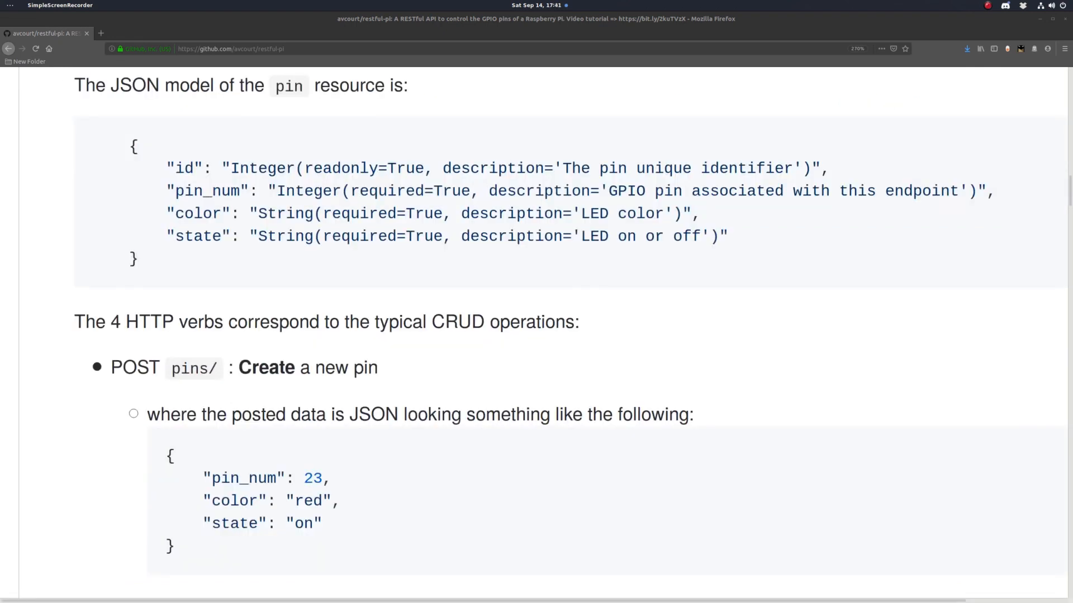
mouse_move(54, 163)
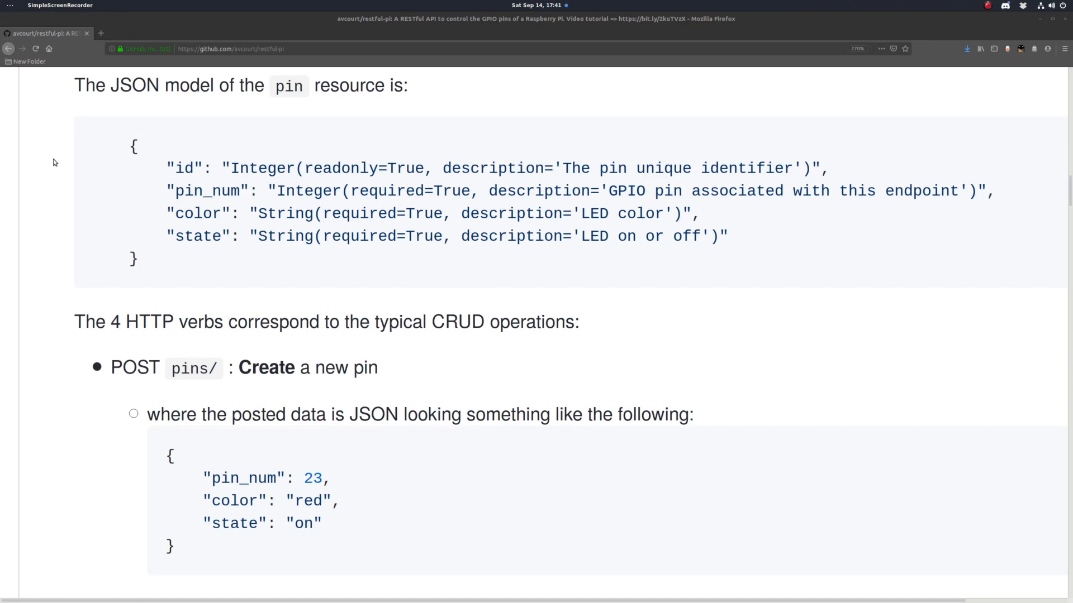
mouse_move(128, 161)
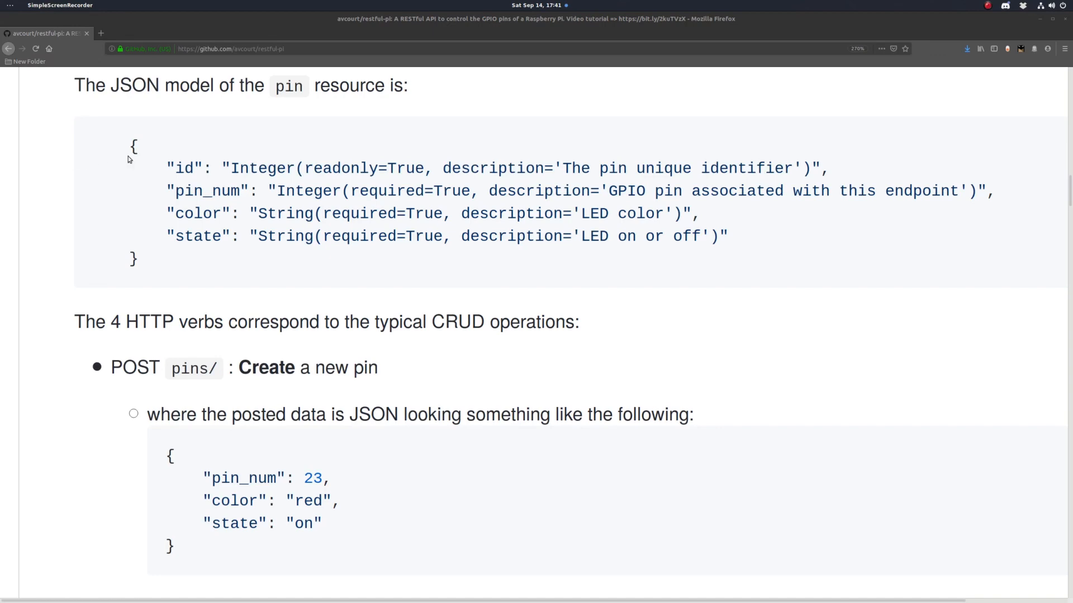
double_click(206, 192)
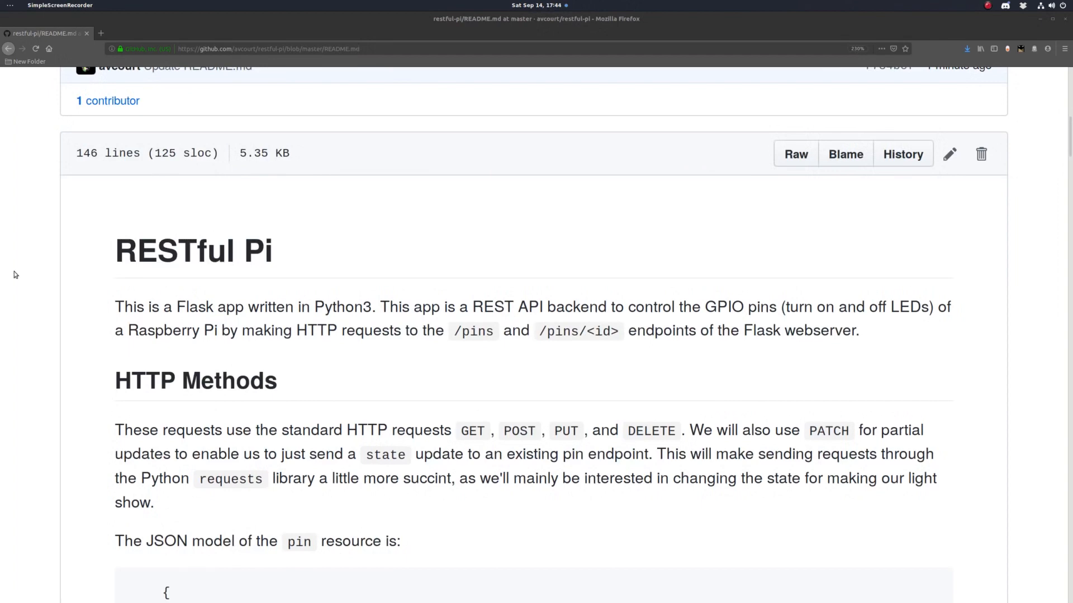
Step: Highlight the /pins endpoint name and scroll to the HTTP Methods section and pin JSON model
double_click(474, 331)
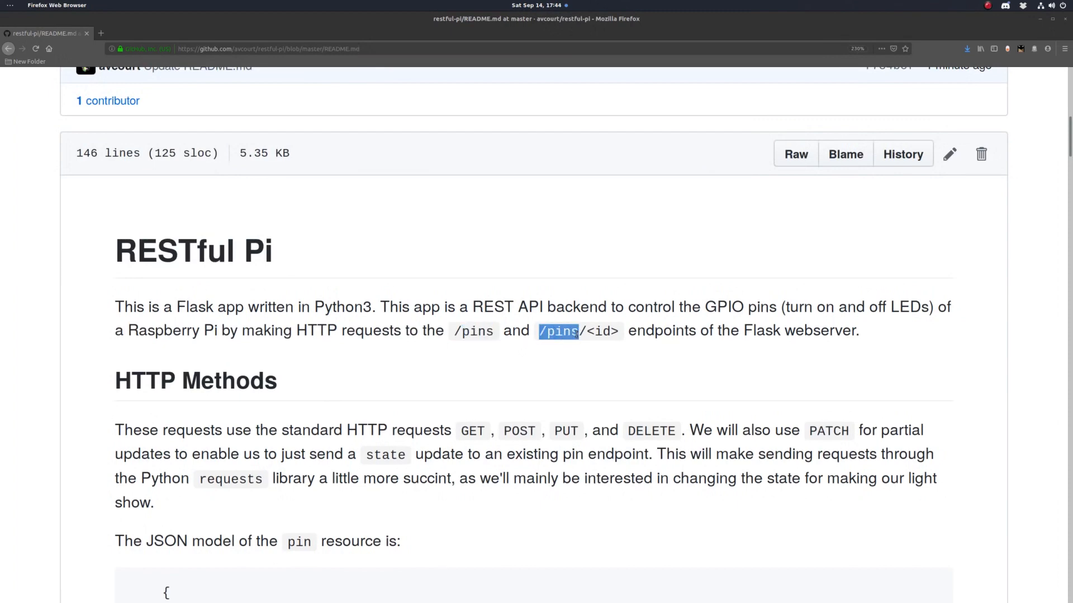
mouse_move(570, 346)
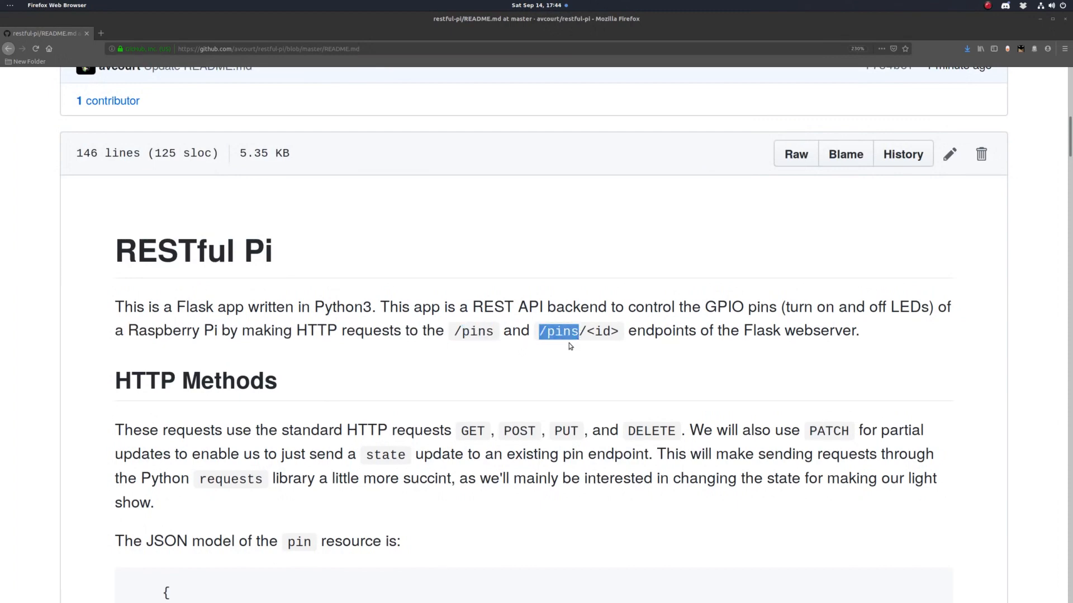
scroll(down, 3)
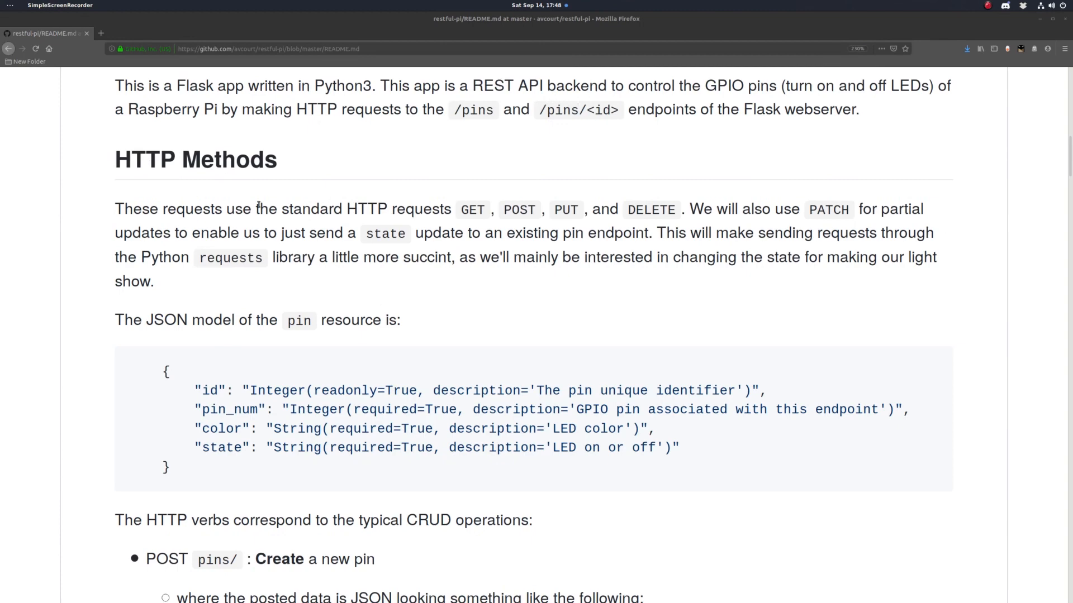
mouse_move(225, 242)
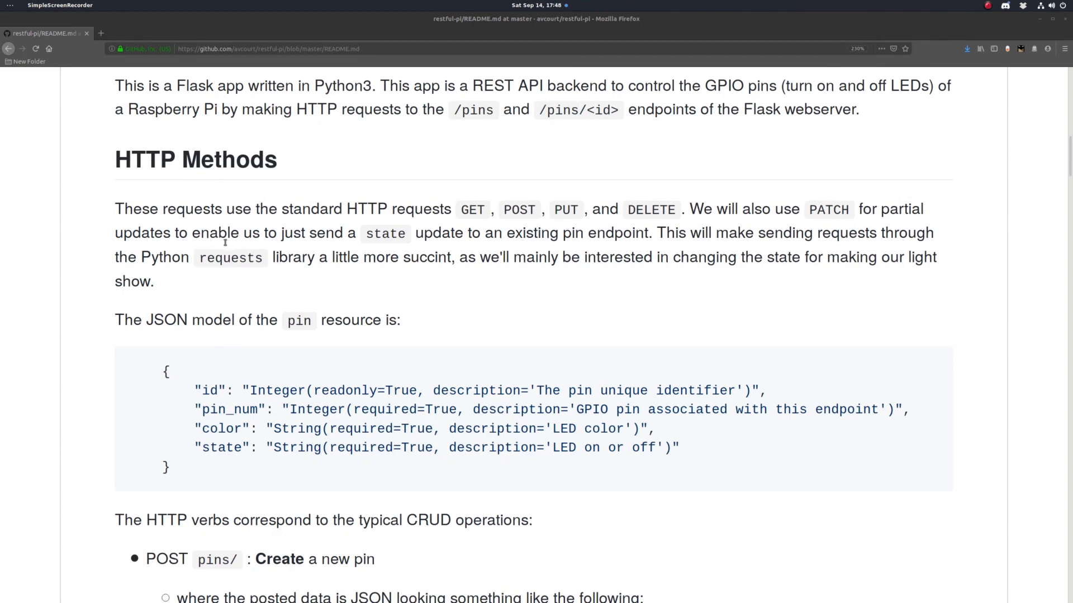
mouse_move(226, 249)
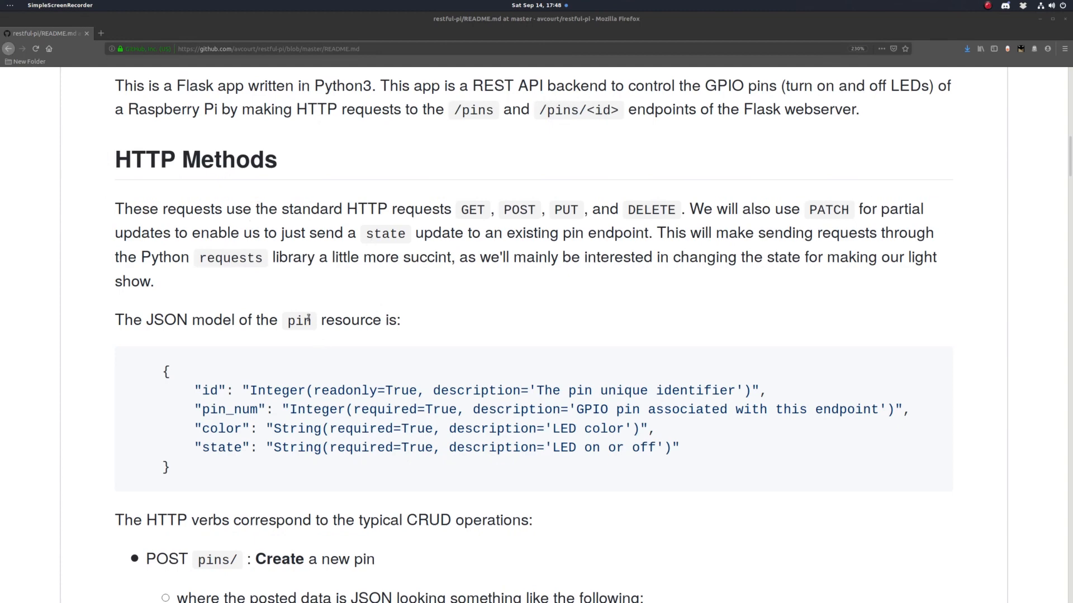
mouse_move(313, 290)
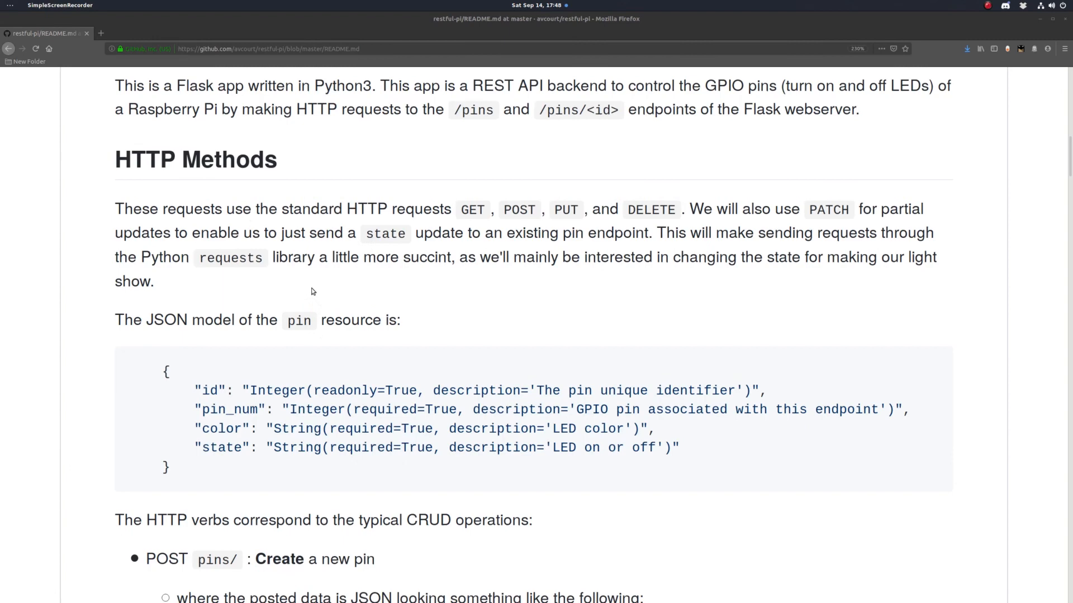
mouse_move(183, 449)
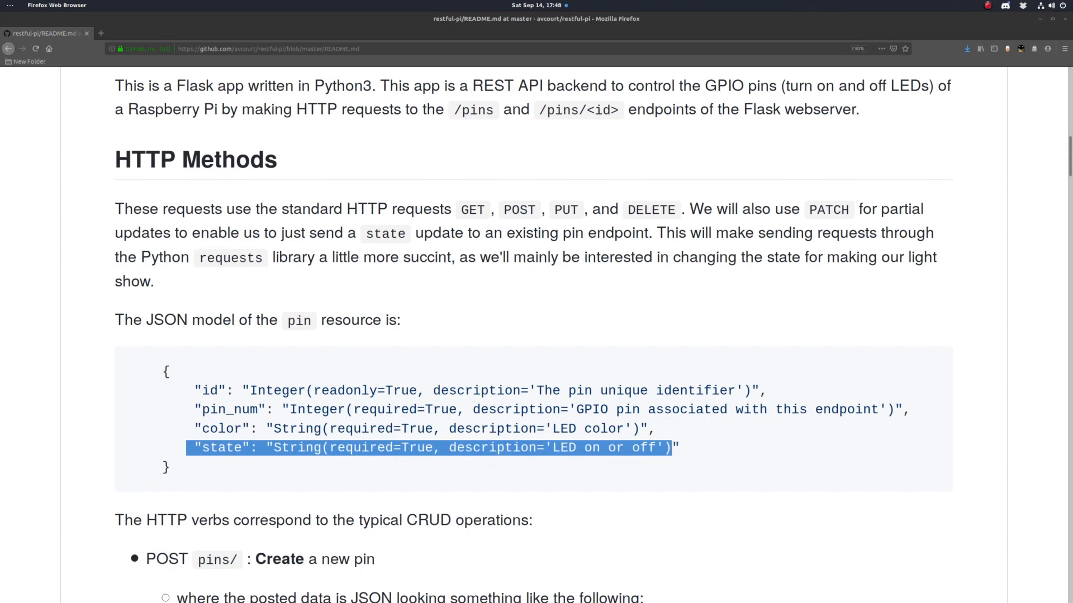
Step: Deselect the JSON model line and scroll to the POST and GET pins/ examples
click(550, 297)
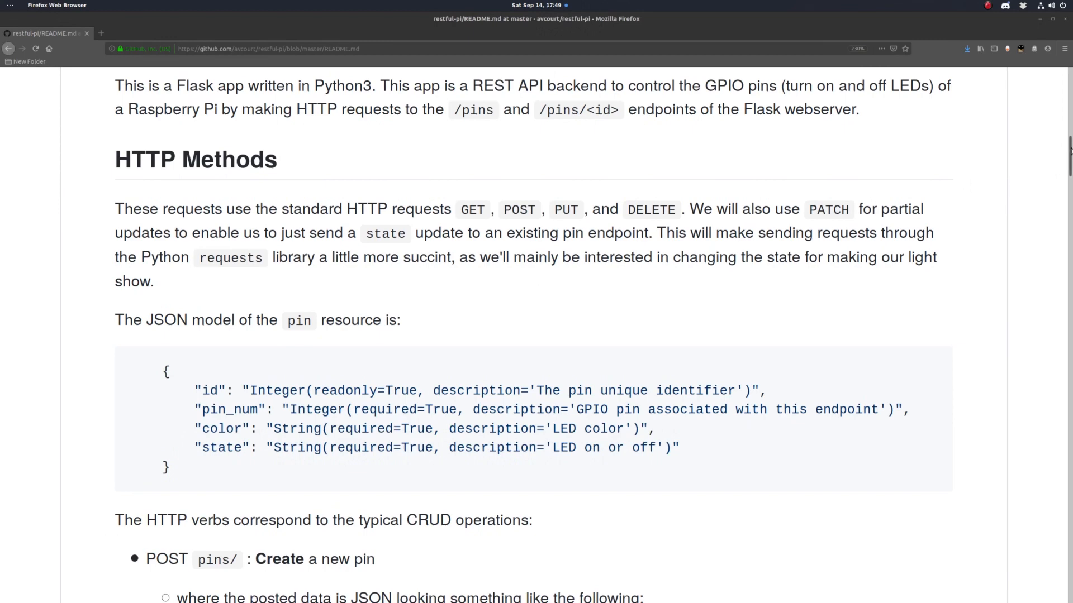
scroll(down, 3)
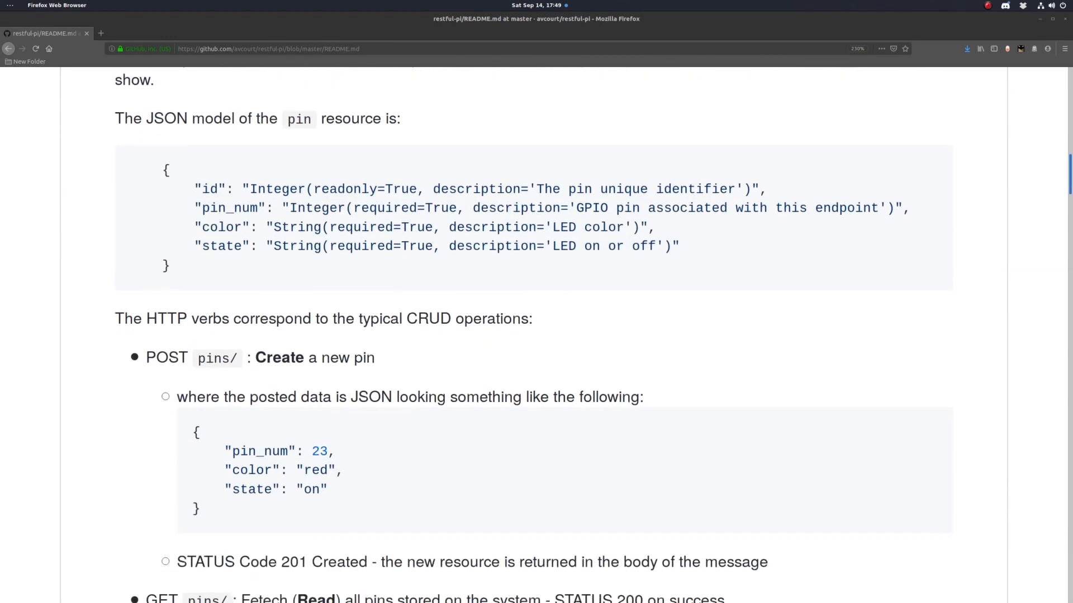
scroll(down, 3)
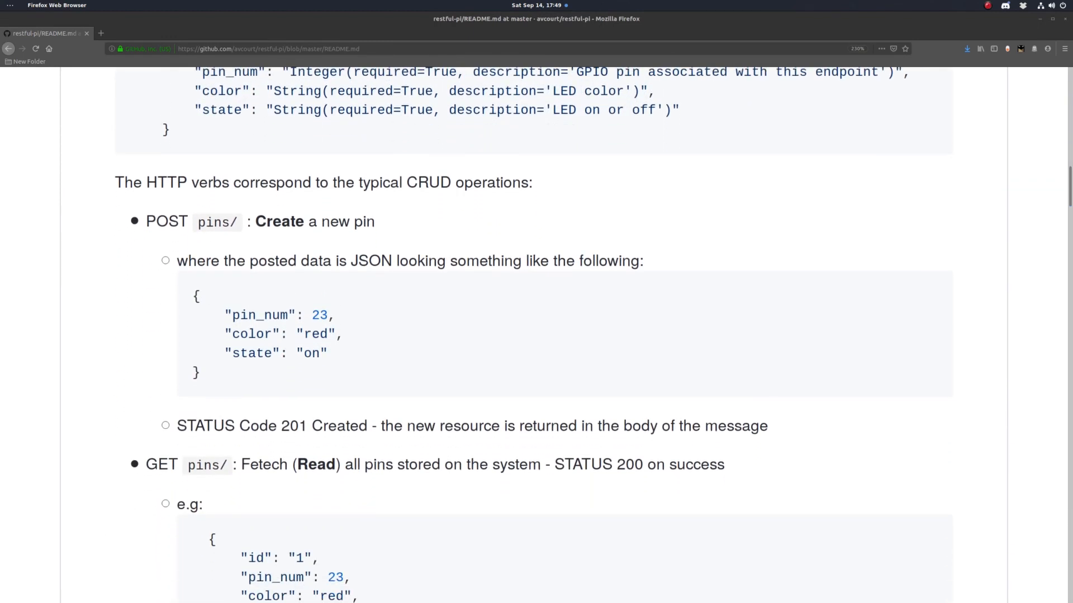
mouse_move(193, 222)
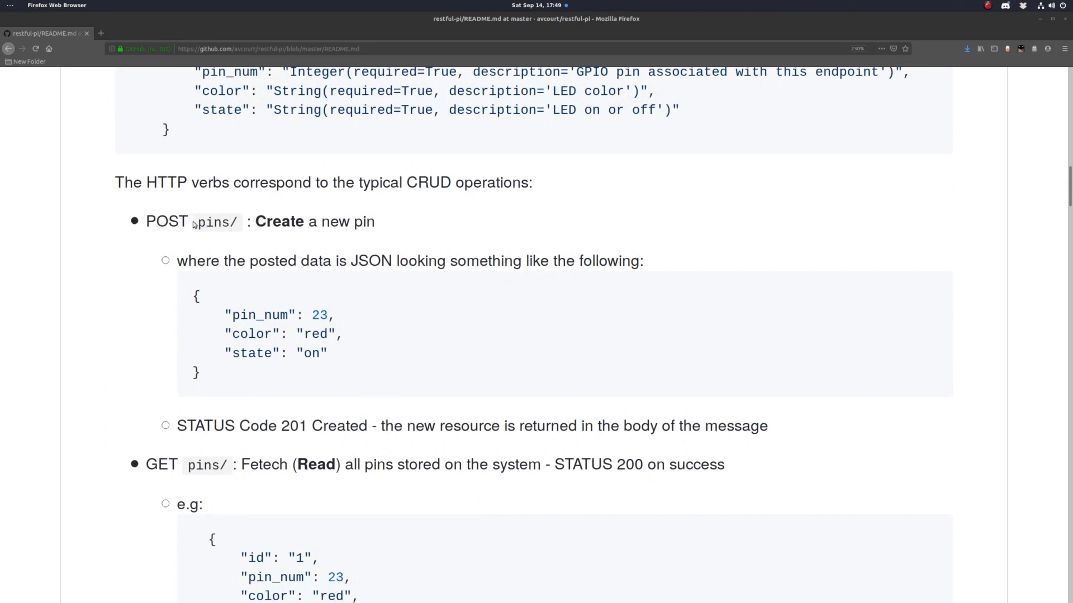
mouse_move(360, 359)
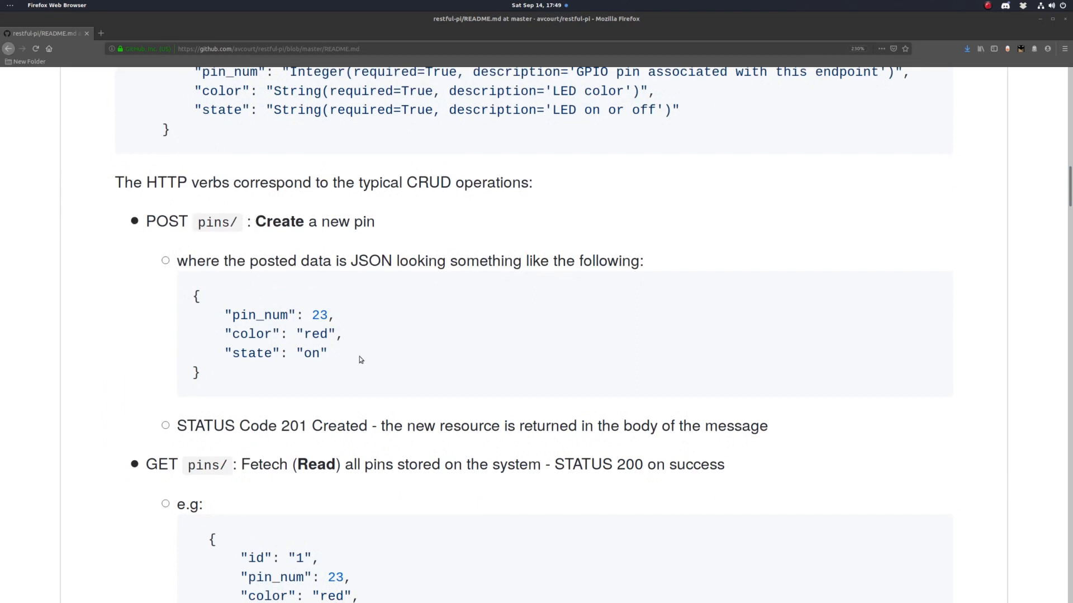
mouse_move(274, 292)
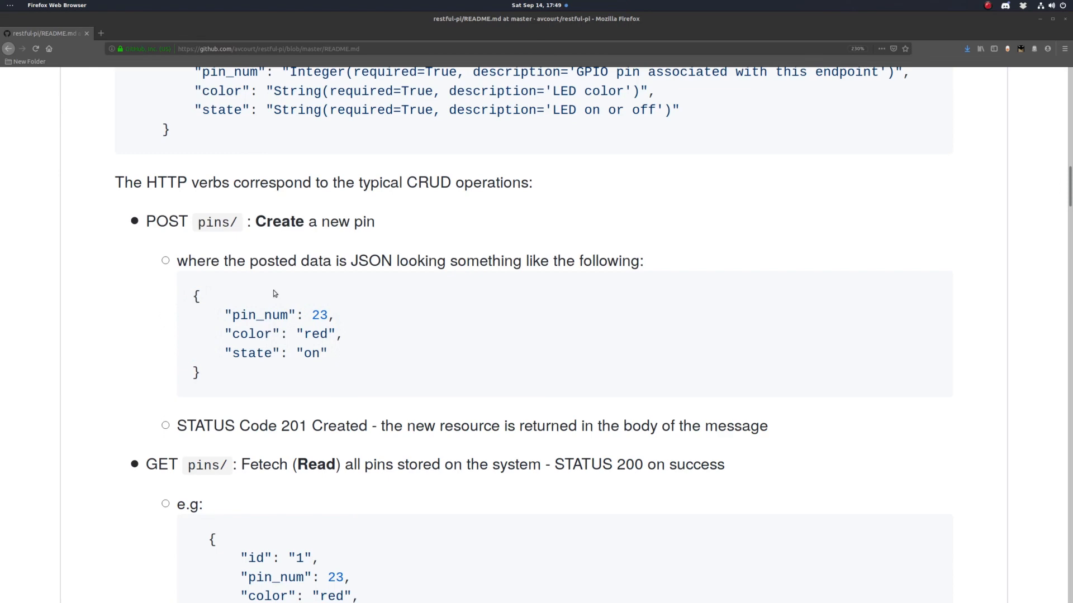
mouse_move(298, 426)
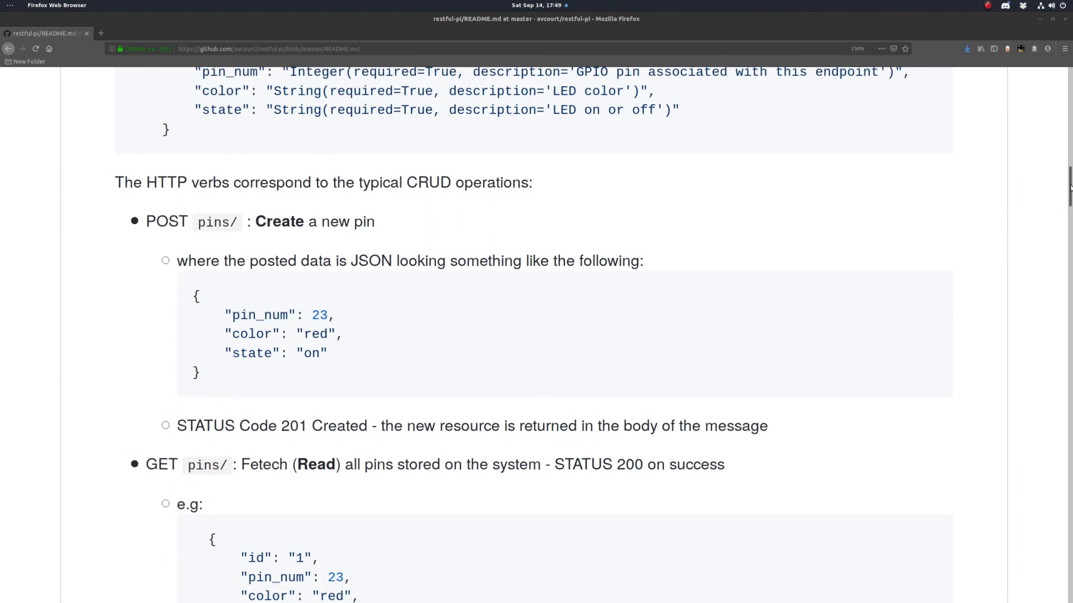
scroll(down, 3)
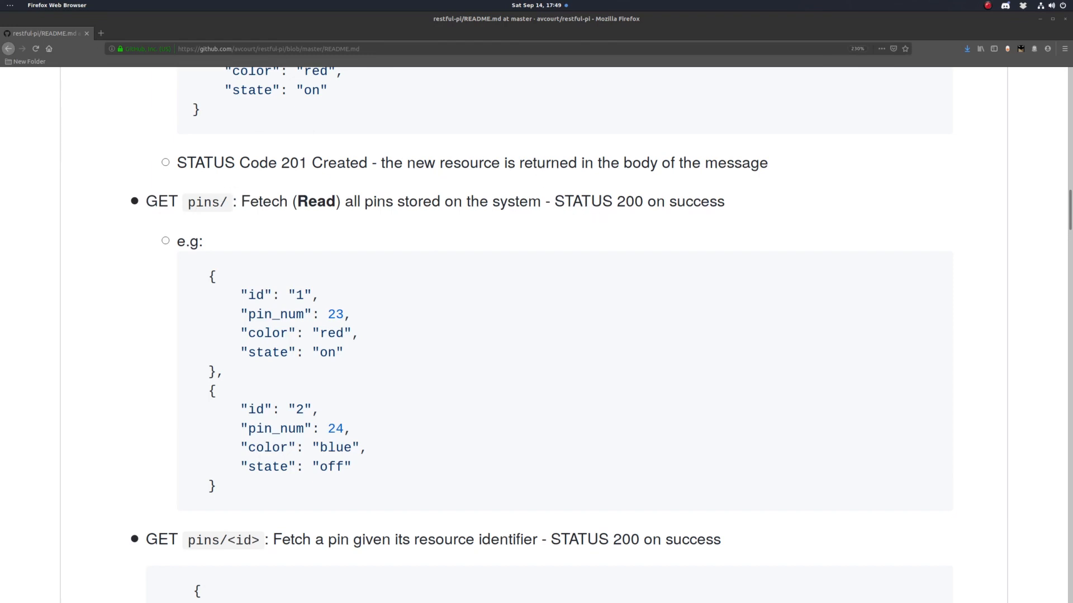
Step: Scroll past GET pins/<id> through the PUT, DELETE and PATCH entries to Breadboard Setup
scroll(down, 3)
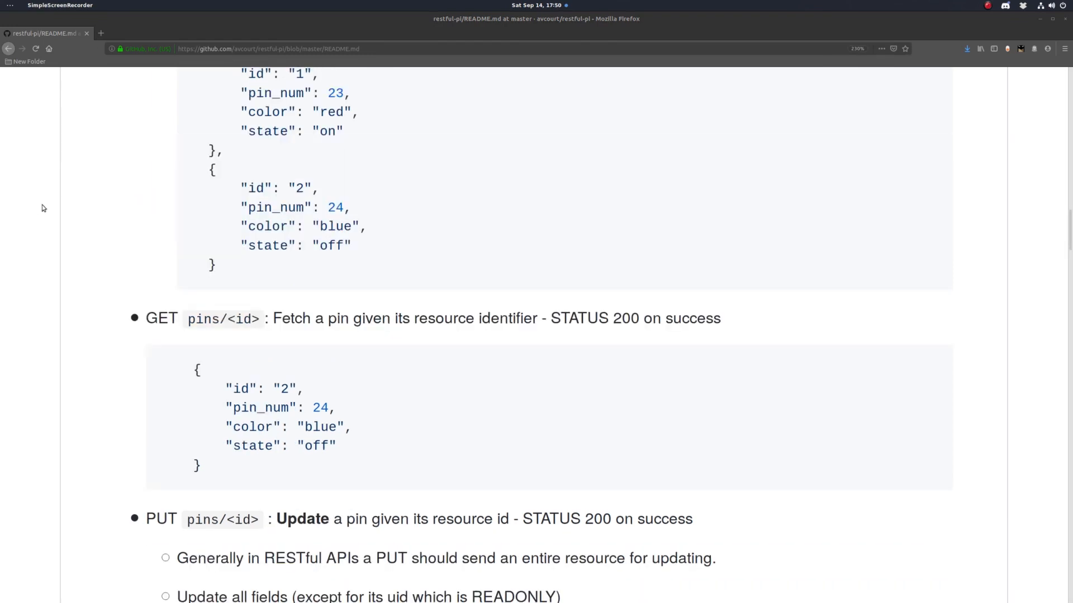
mouse_move(720, 266)
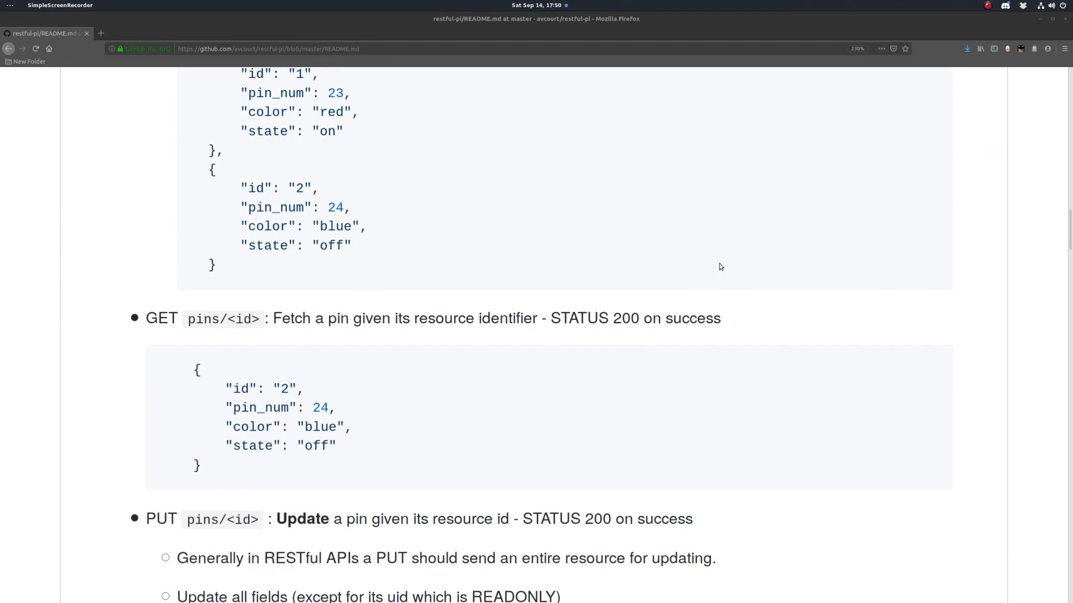
scroll(down, 3)
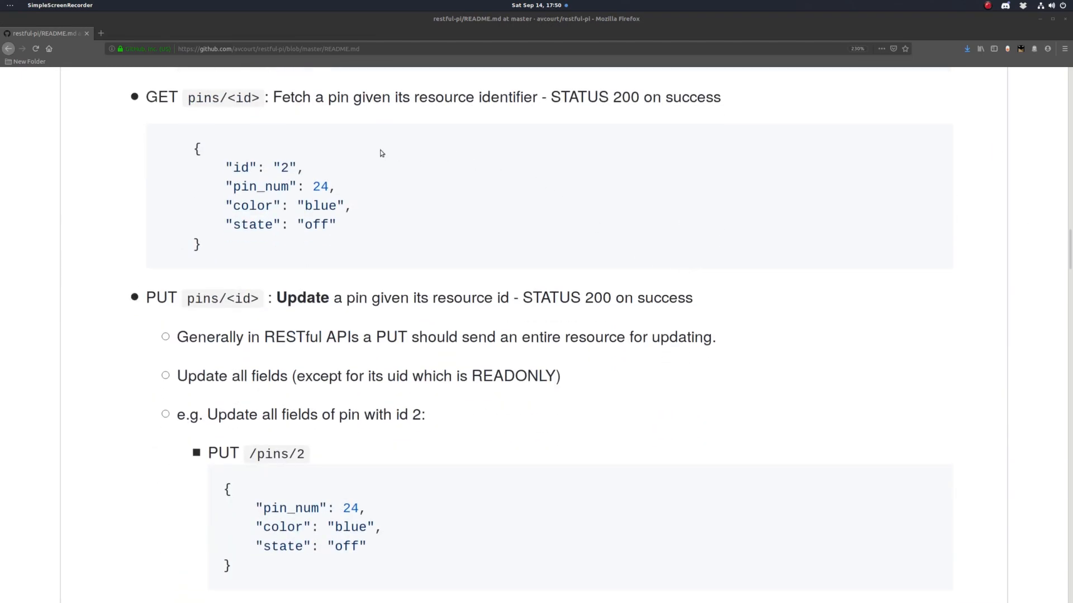
scroll(down, 3)
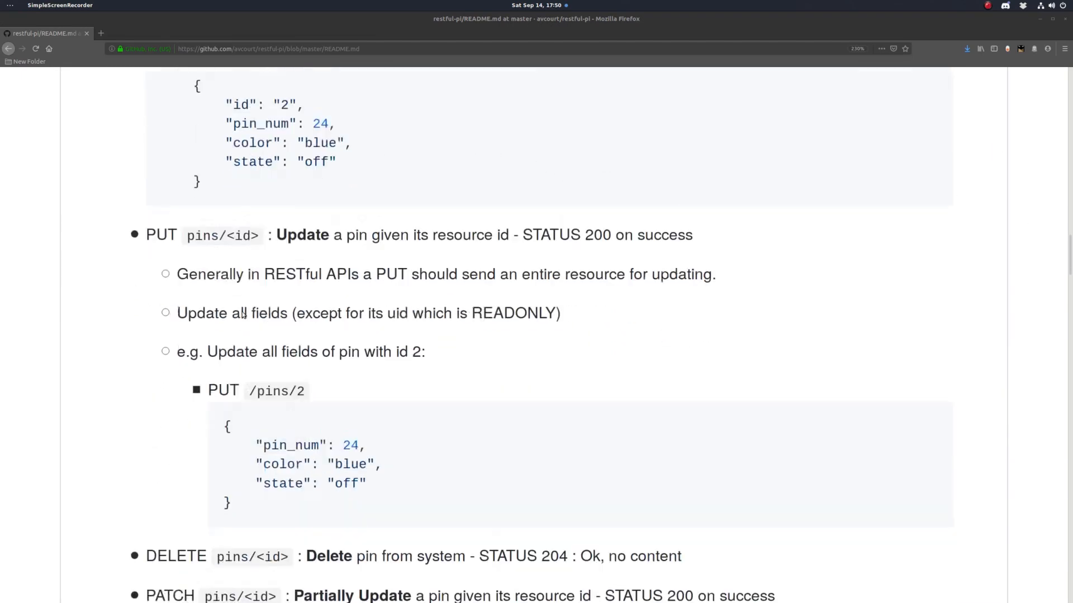
scroll(down, 3)
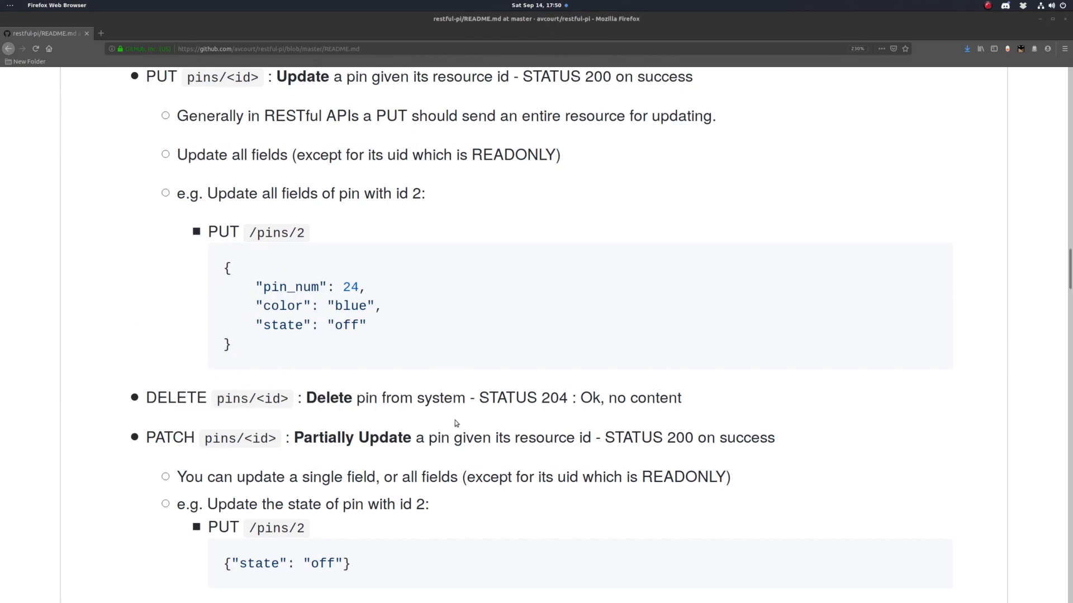
scroll(down, 3)
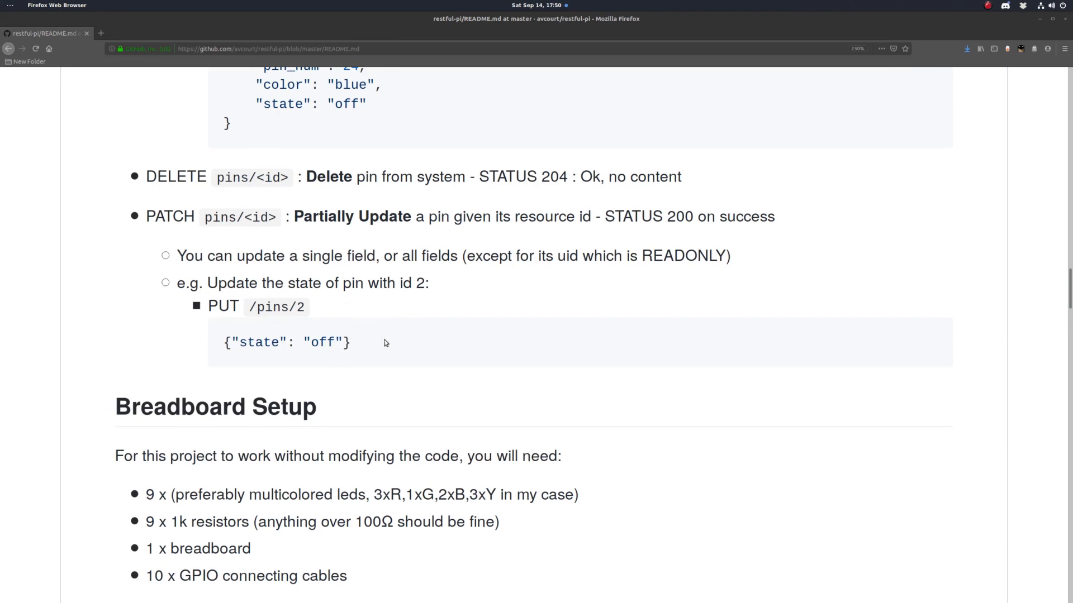
Step: Scroll past Breadboard Setup to the GPIO Pins colour configuration and pin numbering note
double_click(333, 344)
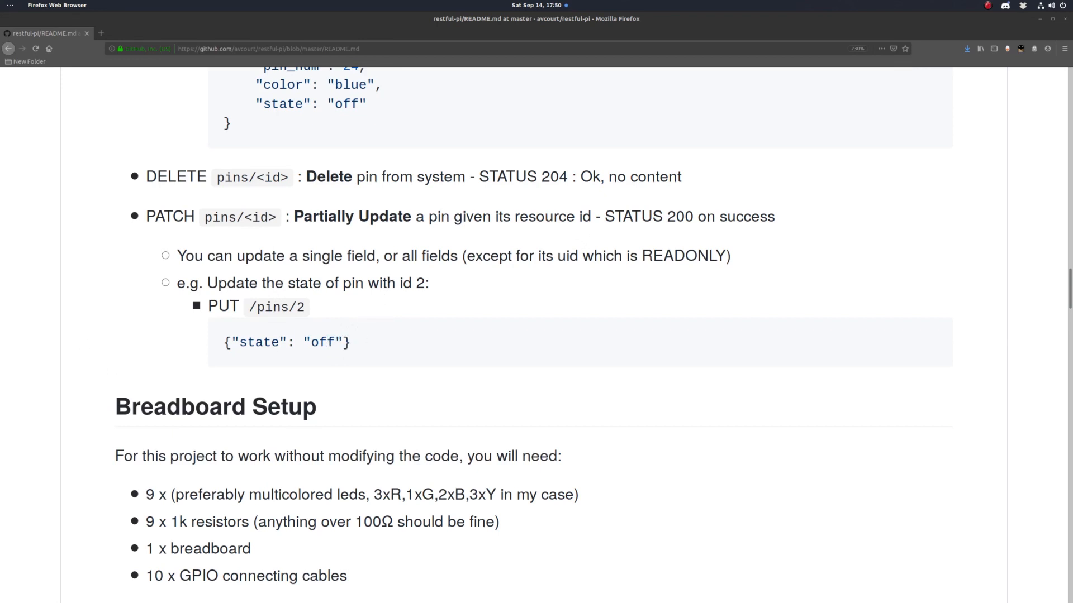
mouse_move(97, 297)
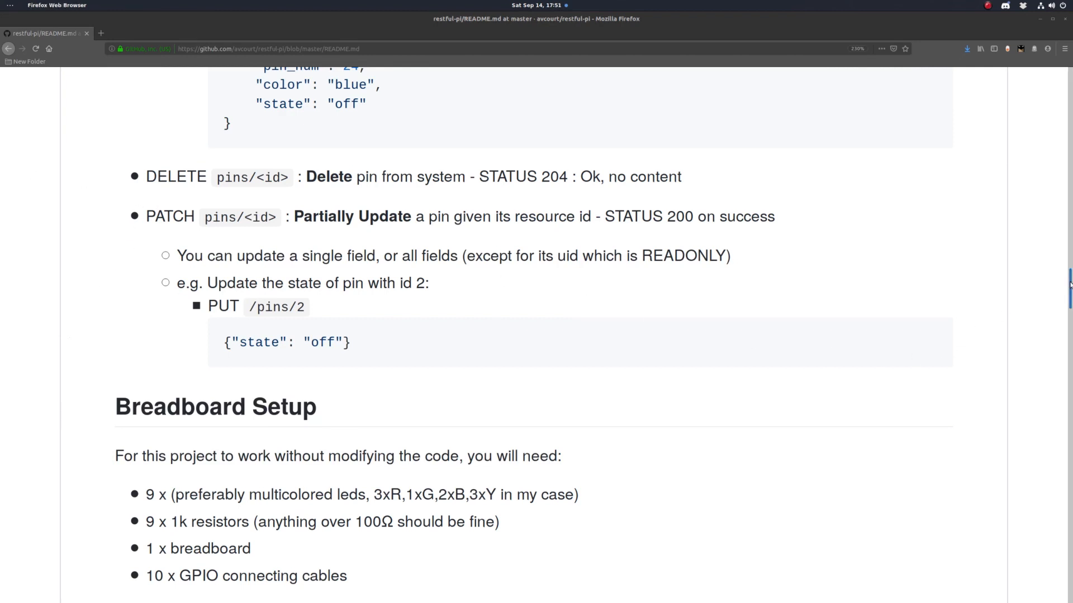
scroll(down, 3)
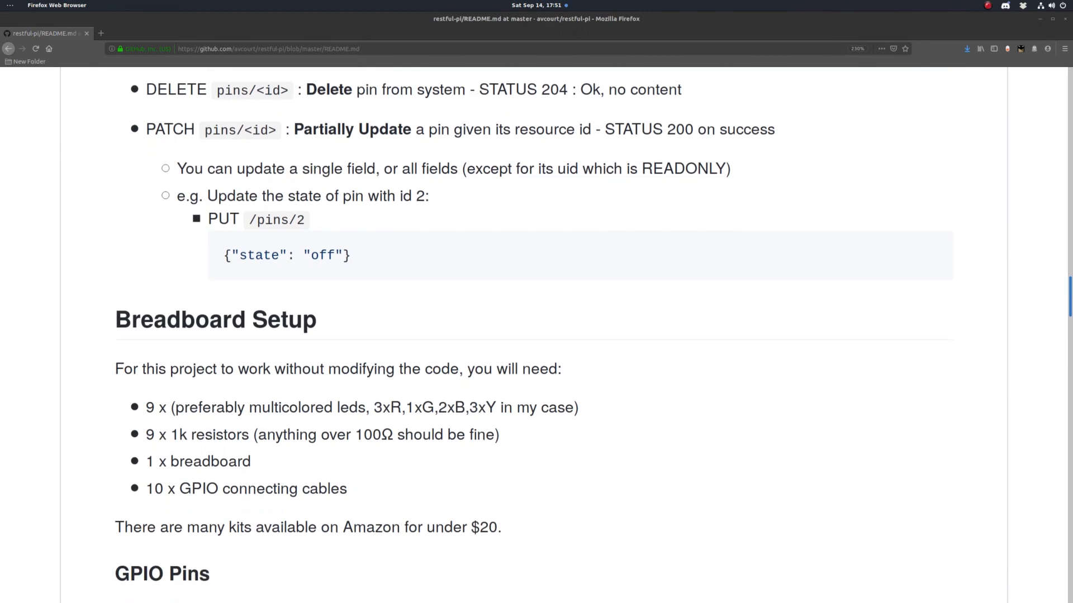
scroll(down, 3)
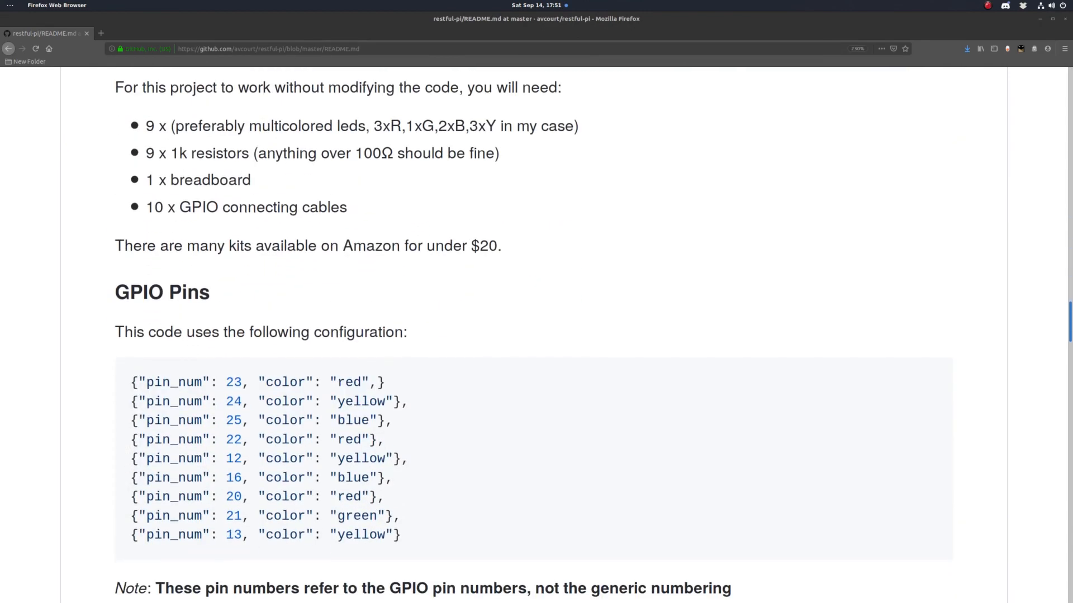
scroll(up, 3)
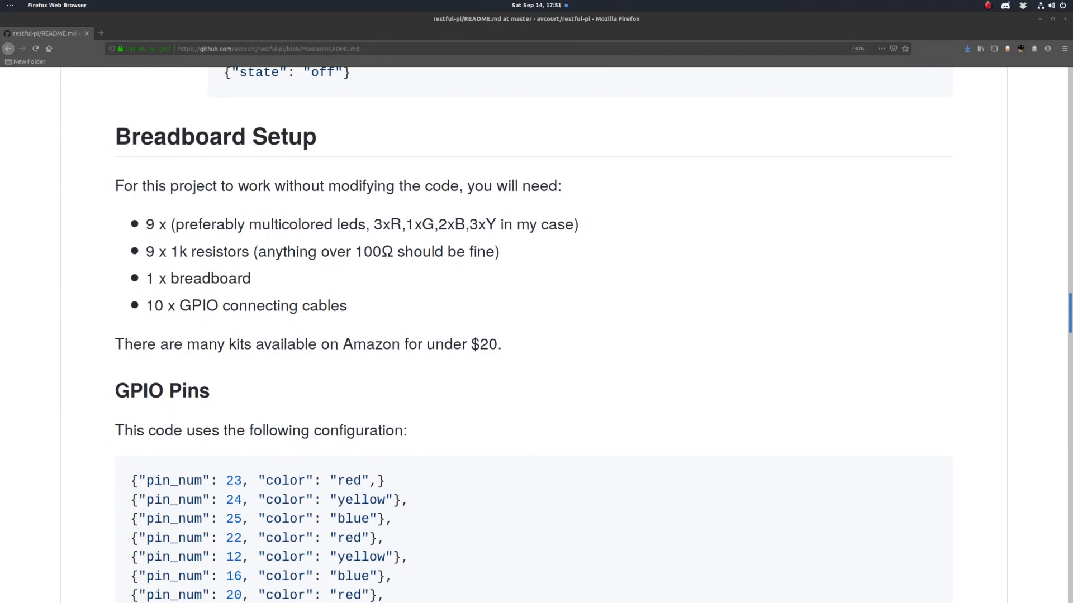
scroll(down, 3)
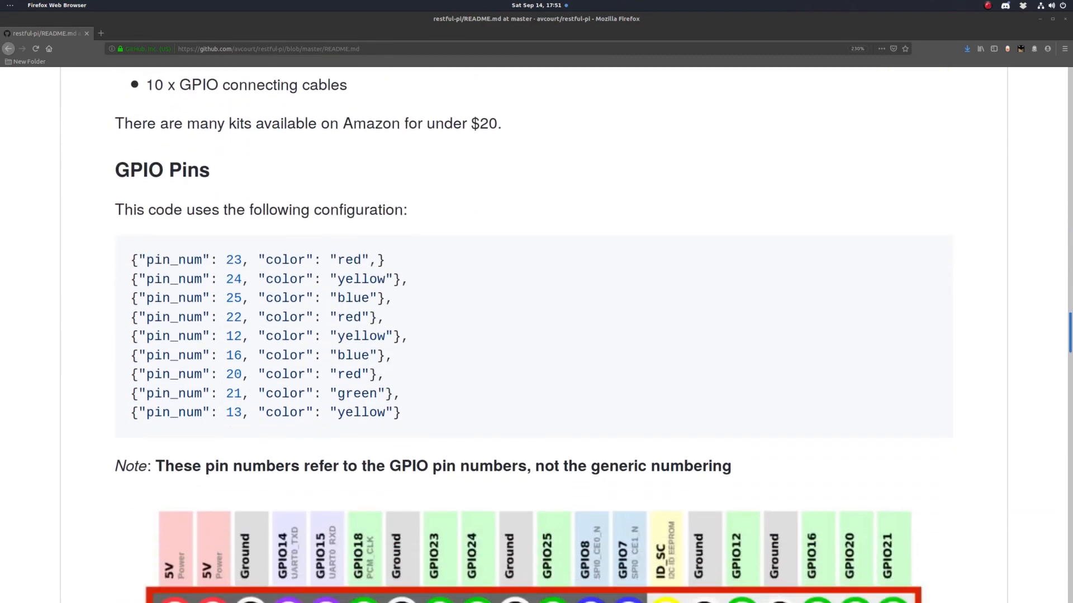